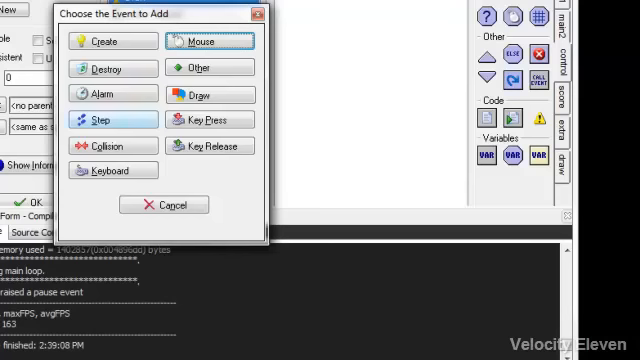
Browse the Step event kinds in the event chooser and dismiss them without adding one.
left_click(96, 120)
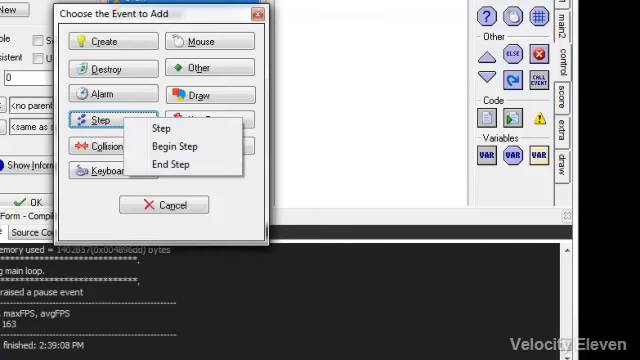
left_click(96, 120)
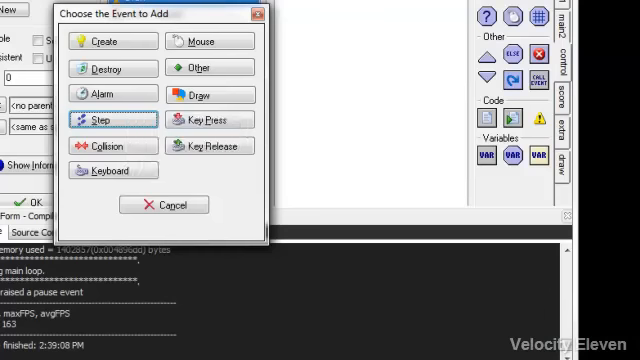
left_click(112, 144)
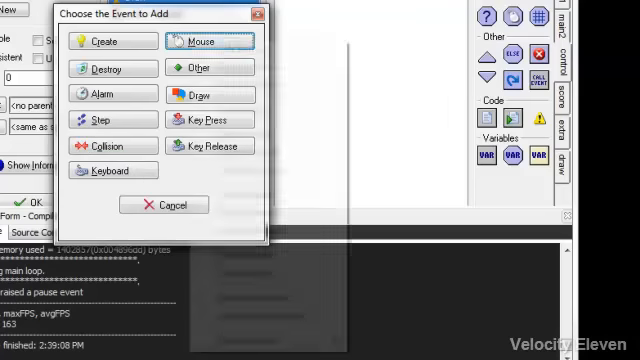
Browse the Mouse event kinds, then show the Other events list with its Views sublist.
left_click(200, 40)
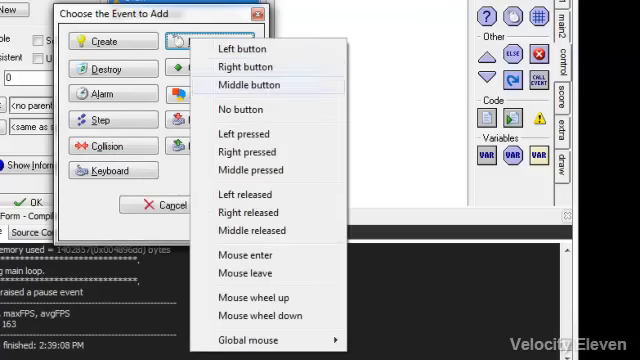
mouse_move(244, 170)
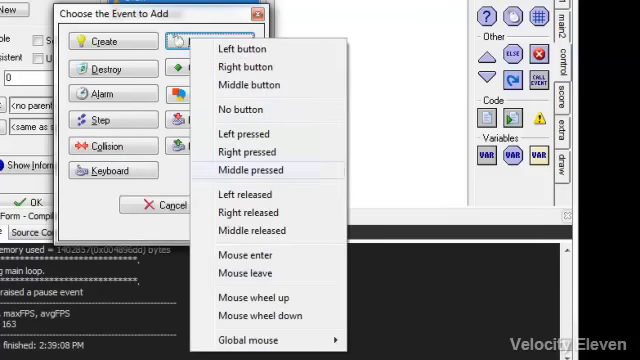
mouse_move(240, 132)
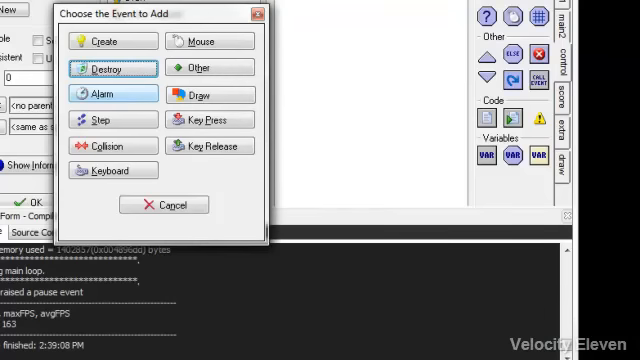
left_click(98, 94)
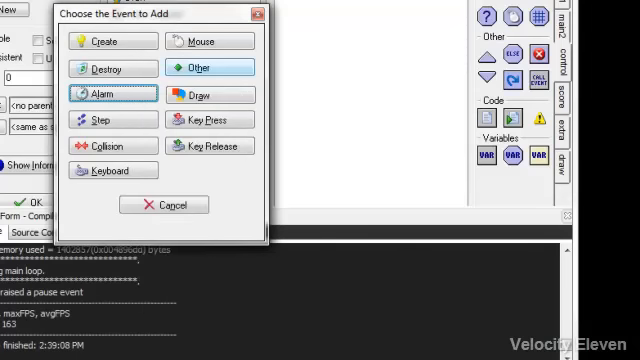
left_click(204, 68)
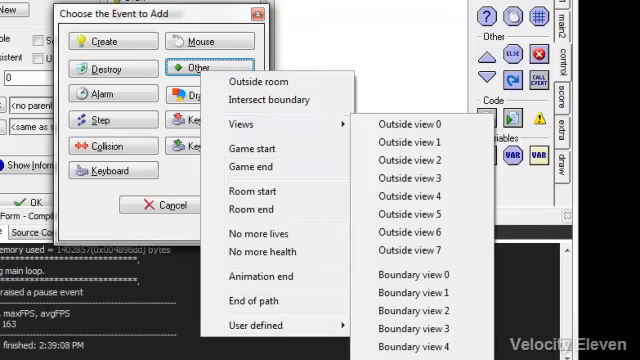
mouse_move(268, 252)
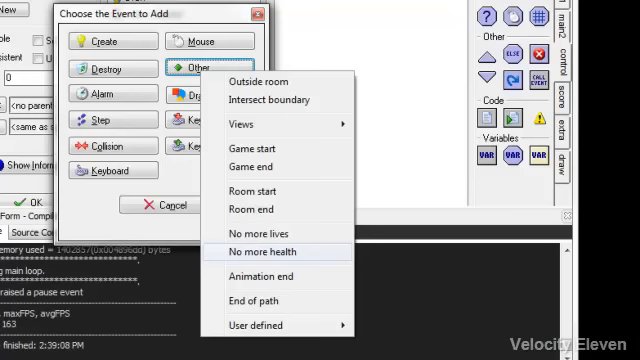
mouse_move(258, 236)
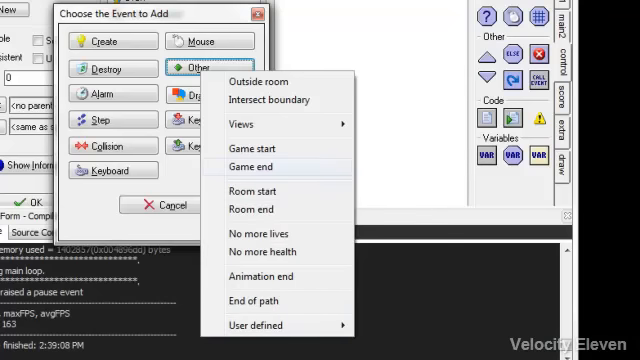
mouse_move(244, 124)
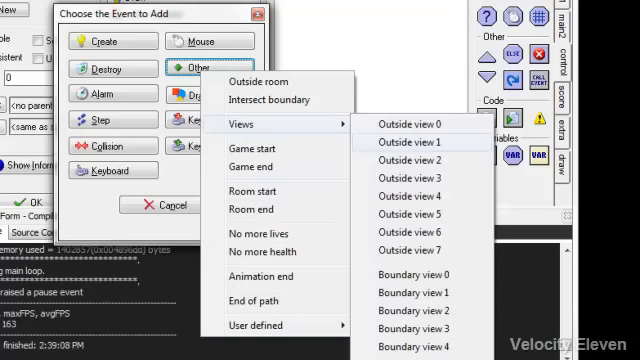